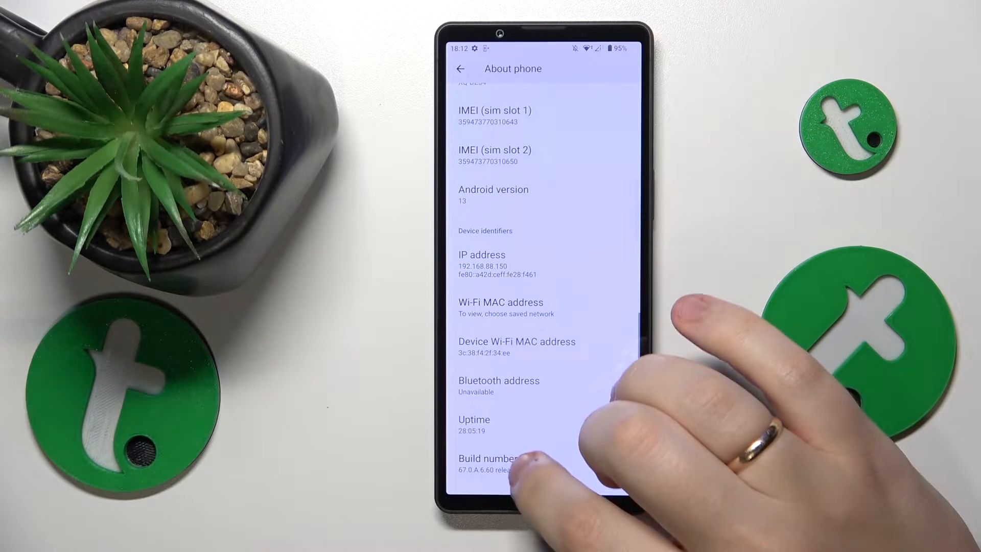
- Unlock developer options via the build number, then go to System settings
click(498, 457)
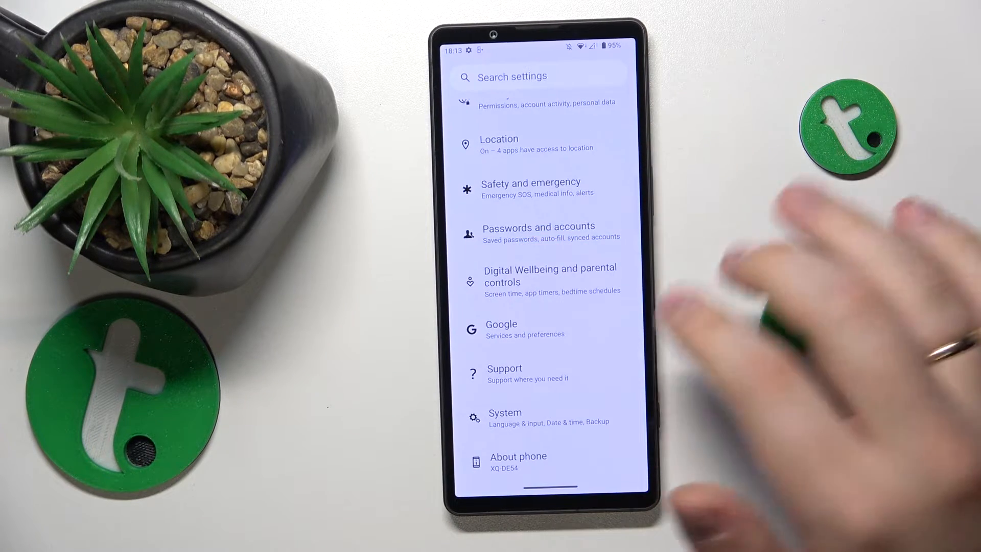
click(505, 413)
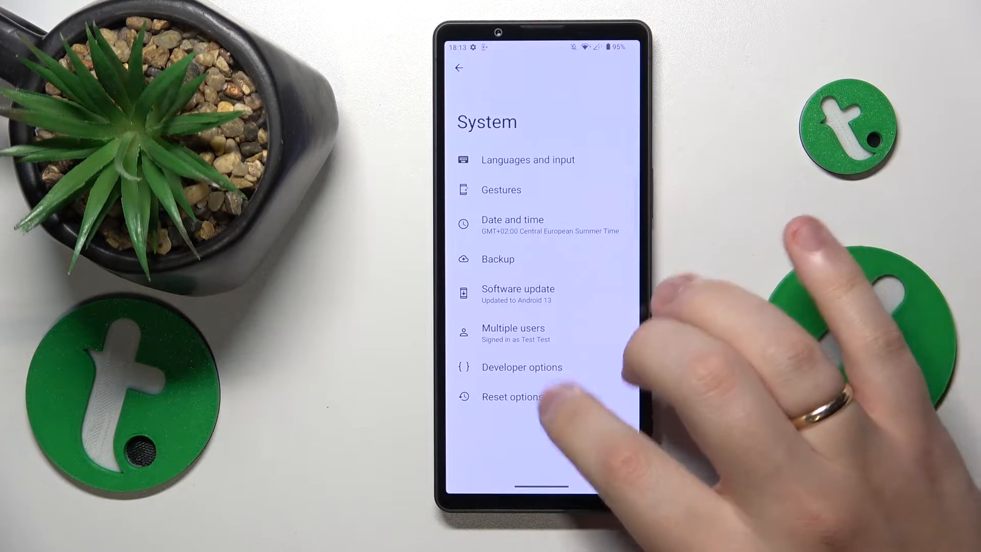
- Open Developer options and then the Memory page showing 4.8 GB average RAM use
click(522, 367)
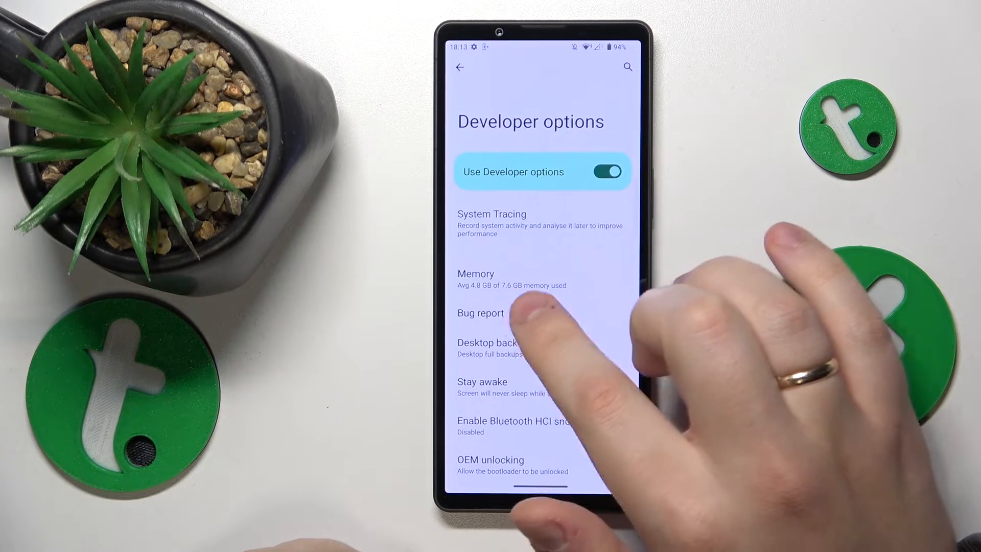
click(476, 279)
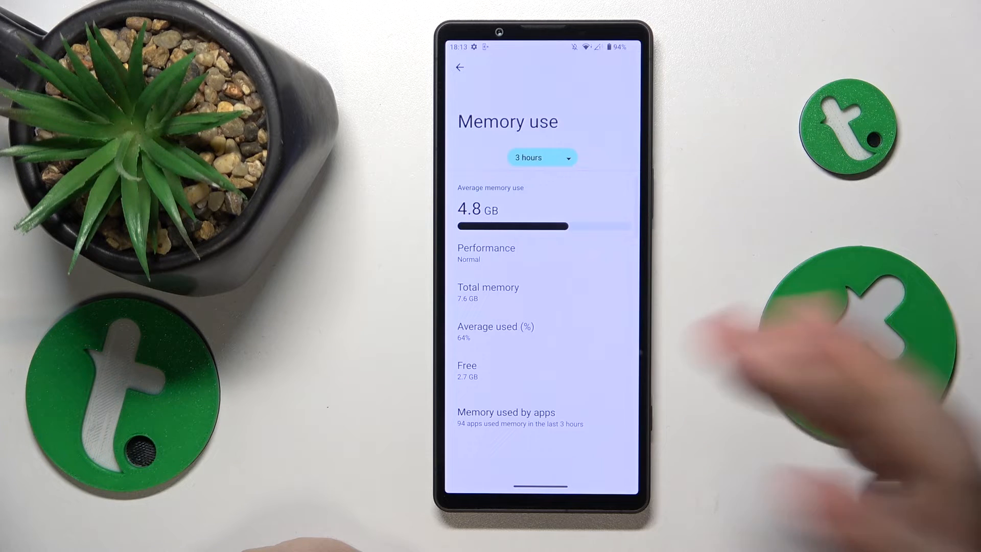